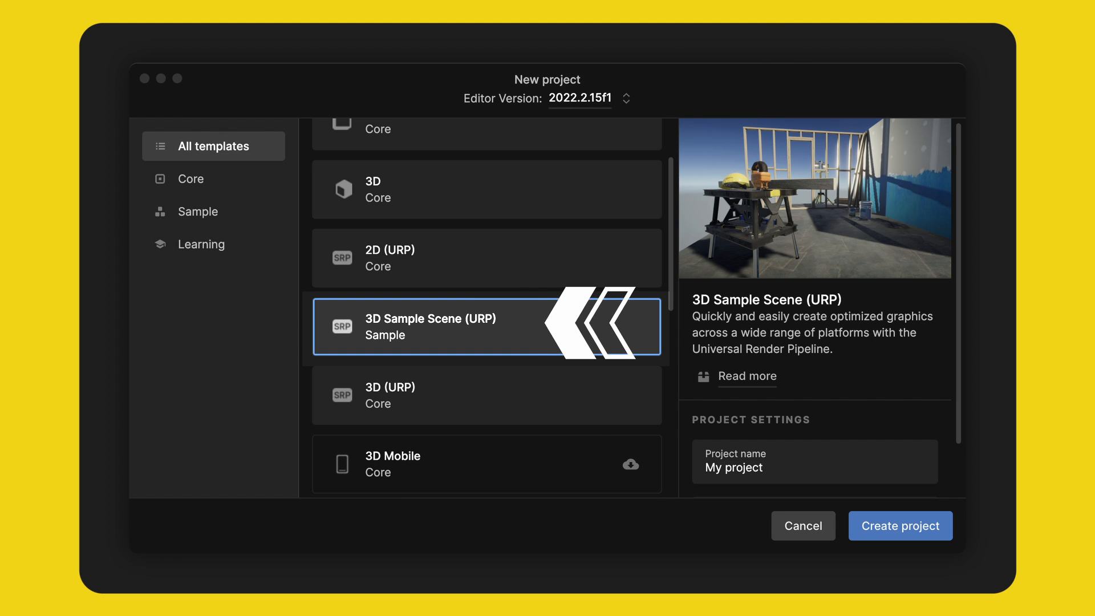
Step: Create the new project from the 3D Sample Scene (URP) template
{"action": "left_click", "coordinate": [900, 526]}
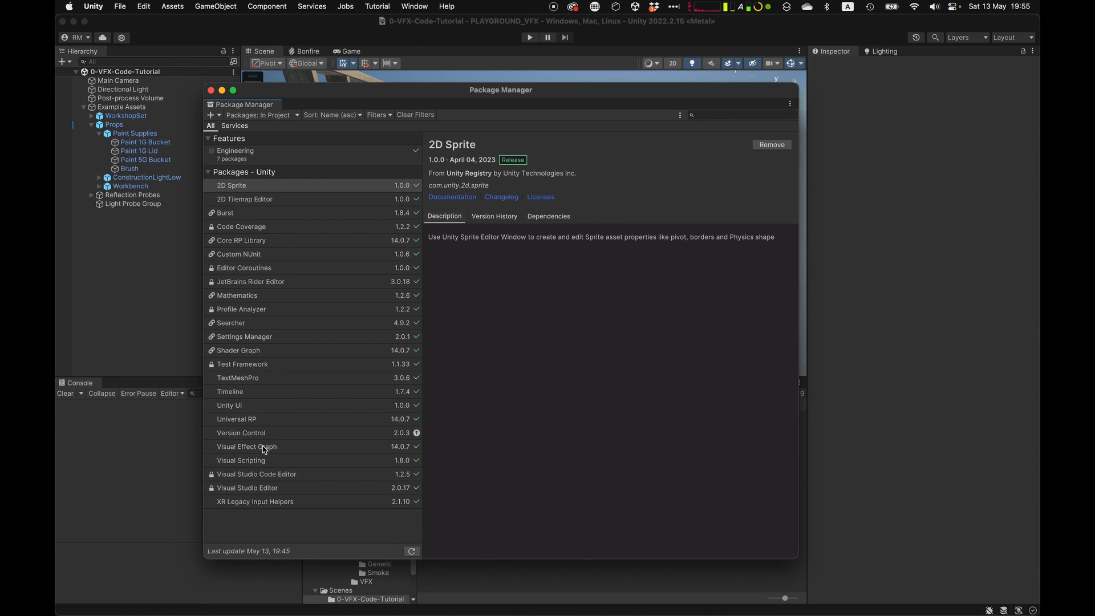
Step: Show the Visual Effect Graph package's Samples list in Package Manager
{"action": "left_click", "coordinate": [246, 448]}
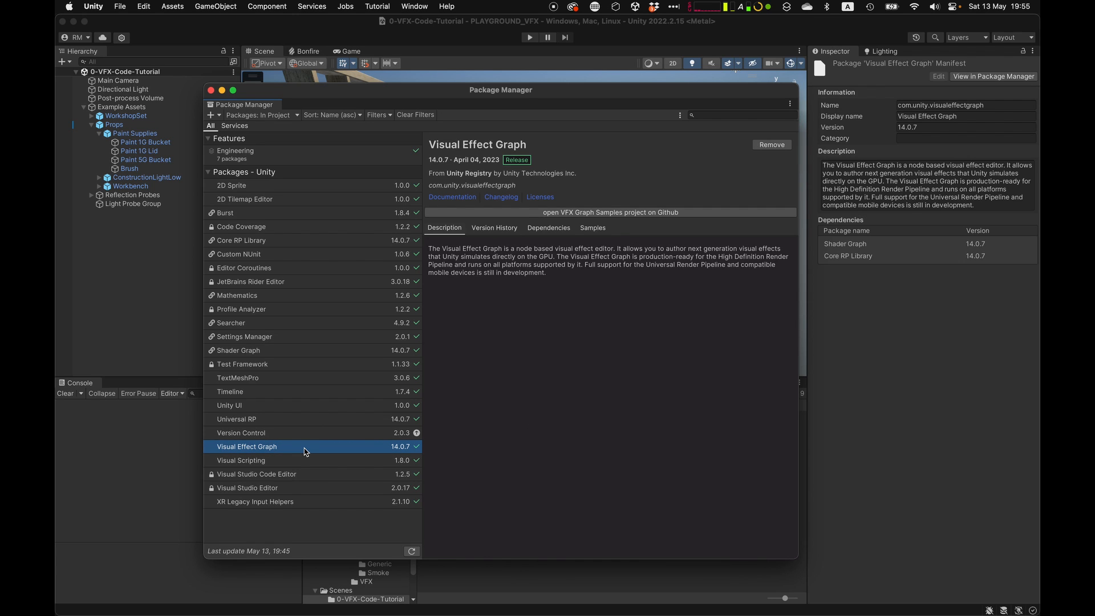
{"action": "left_click", "coordinate": [593, 227]}
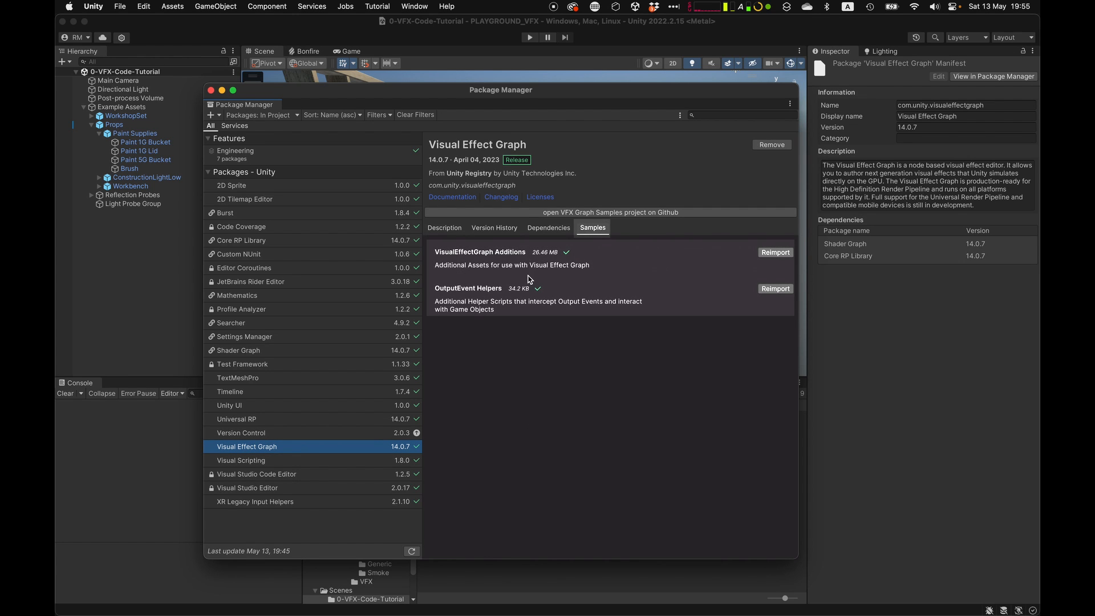
{"action": "mouse_move", "coordinate": [491, 263]}
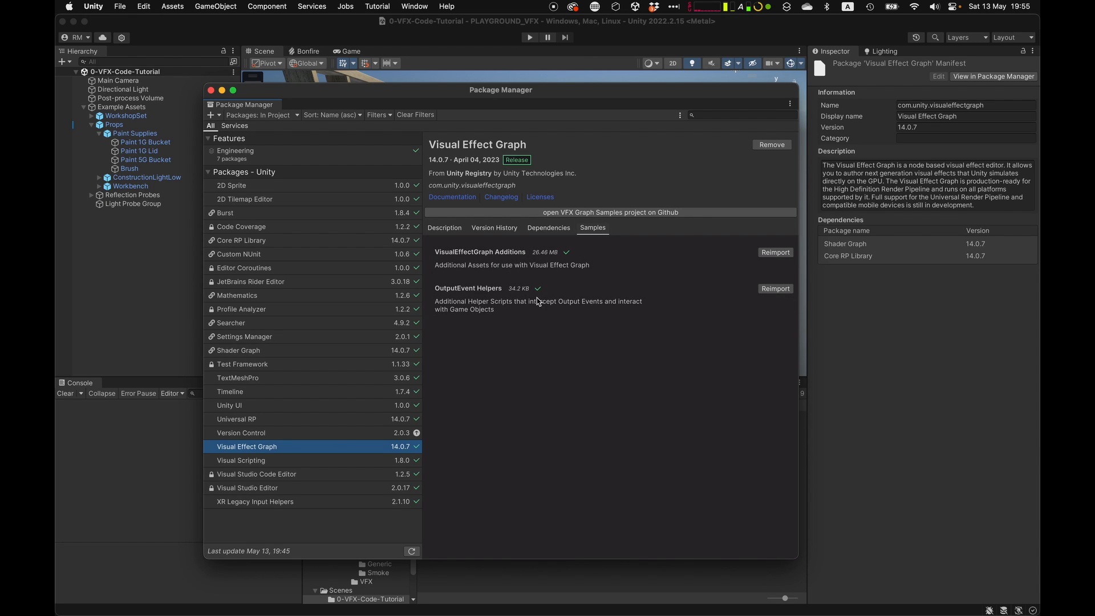
{"action": "mouse_move", "coordinate": [664, 267]}
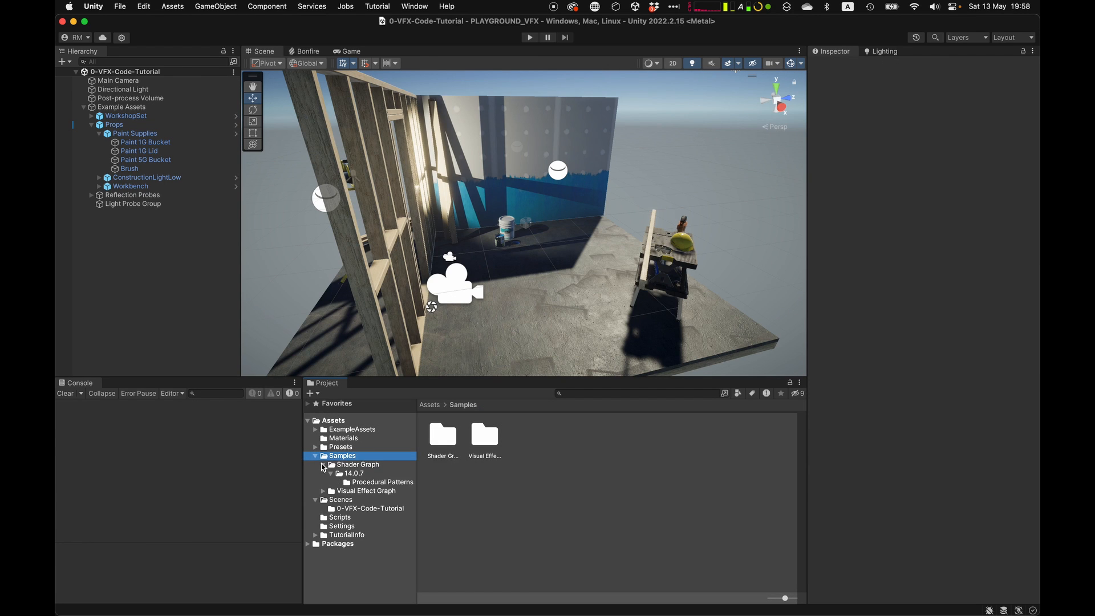
Step: Browse to the VisualEffectGraph Additions sample Prefabs folder in the Project window
{"action": "left_click", "coordinate": [324, 490]}
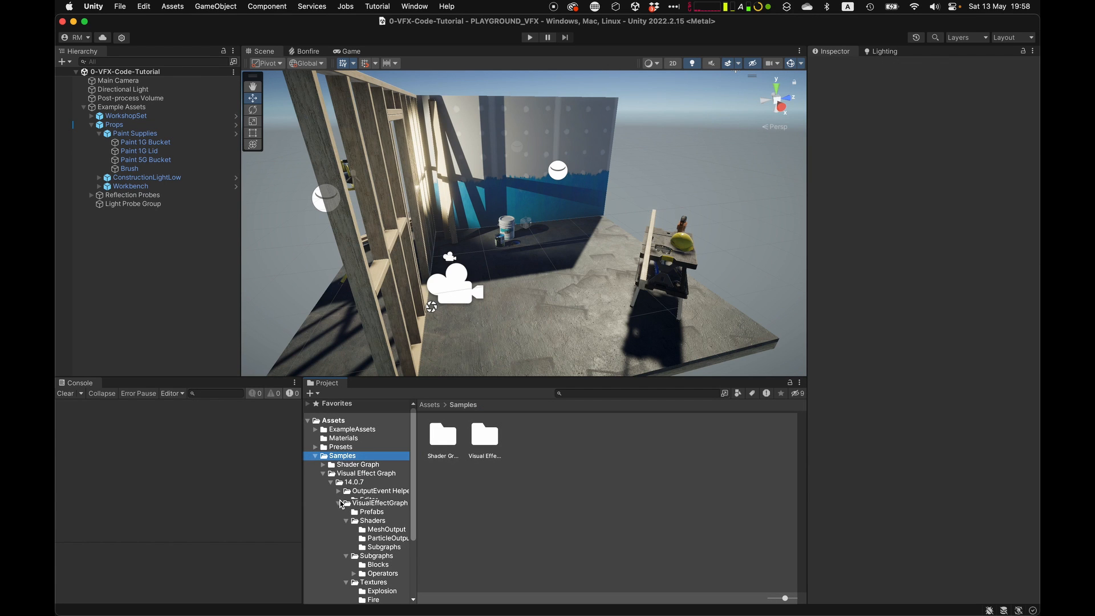
{"action": "left_click", "coordinate": [372, 509]}
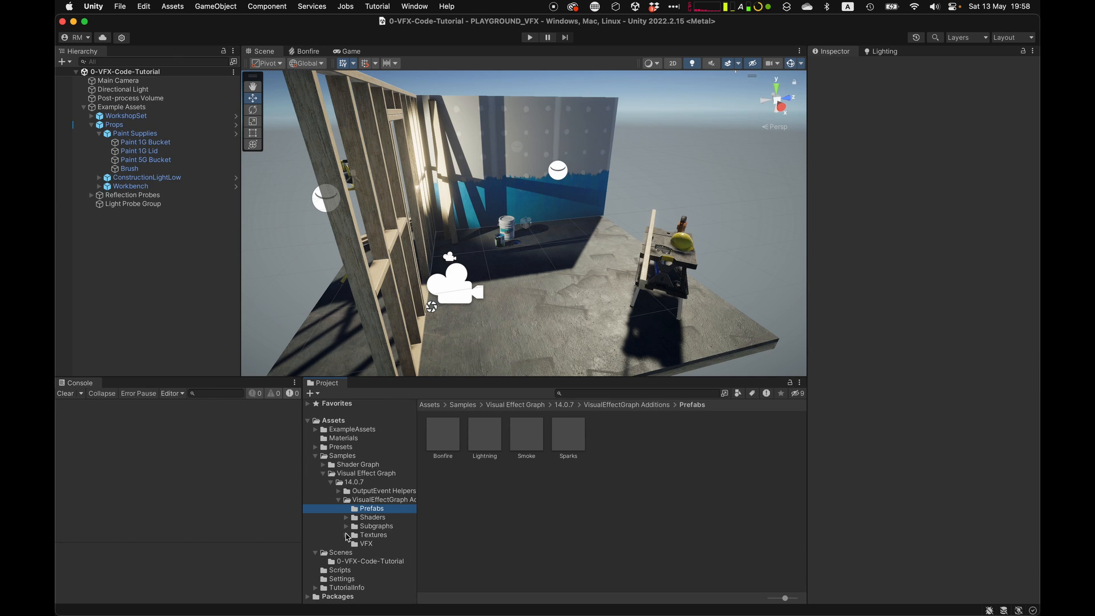
{"action": "left_click", "coordinate": [443, 434]}
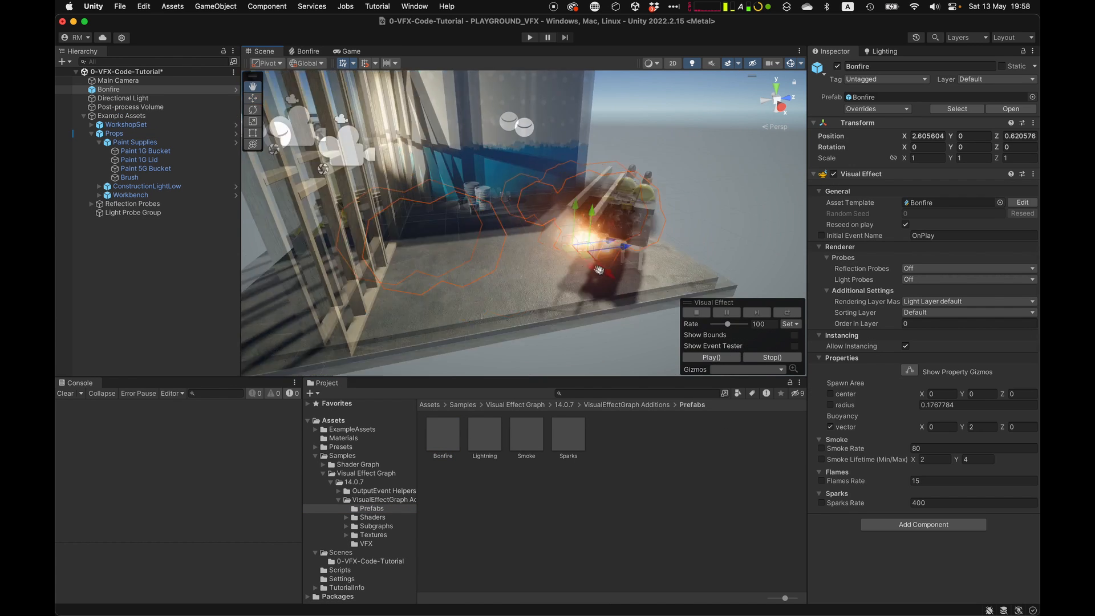
Step: Select the Props group and paint bucket in the Hierarchy as the spot for the Bonfire
{"action": "left_click", "coordinate": [114, 133]}
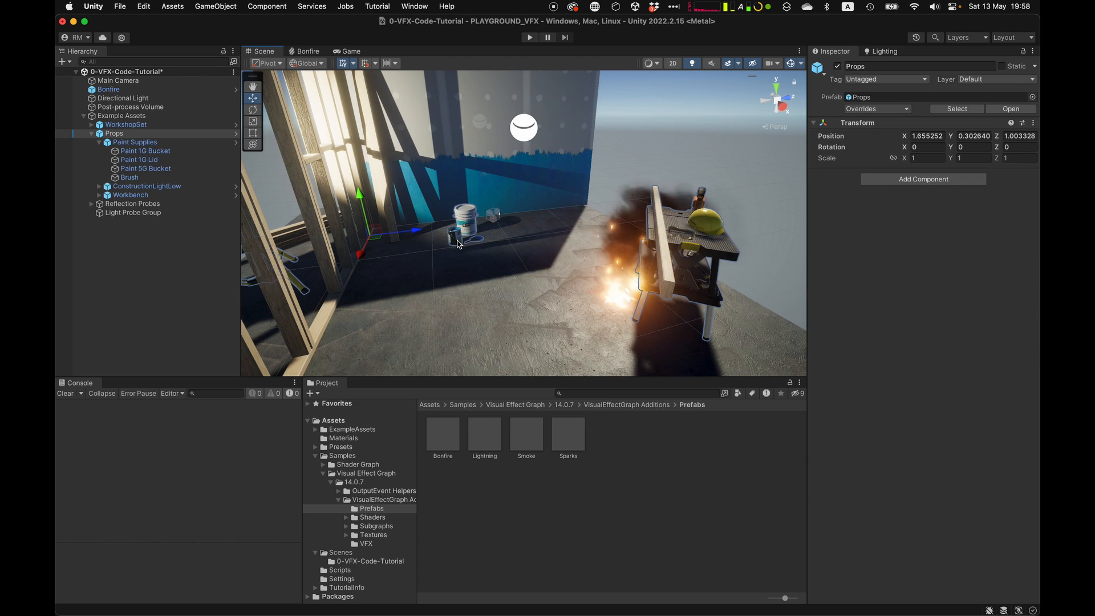
{"action": "left_click", "coordinate": [146, 151]}
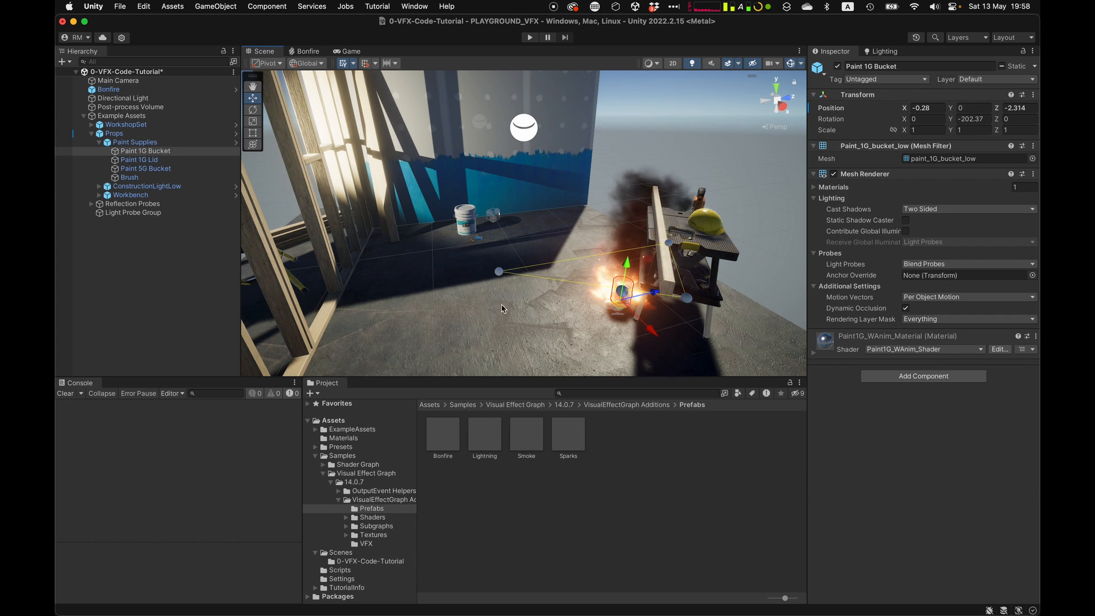
{"action": "left_click", "coordinate": [107, 88]}
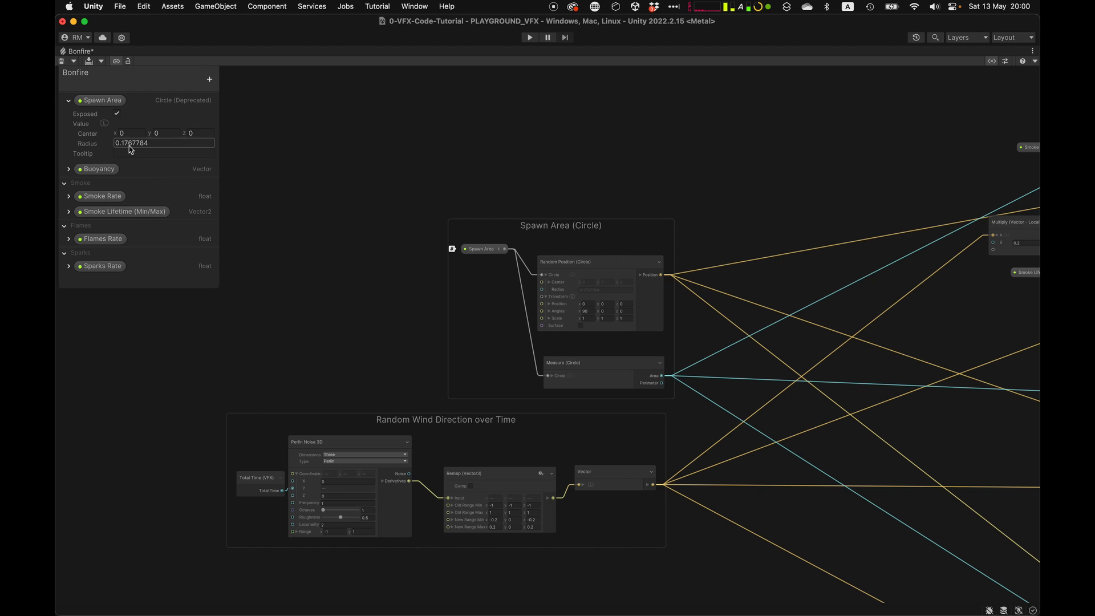
Step: Inspect the Buoyancy property in the Blackboard, then select the Directional Light in the Hierarchy
{"action": "left_click", "coordinate": [68, 169]}
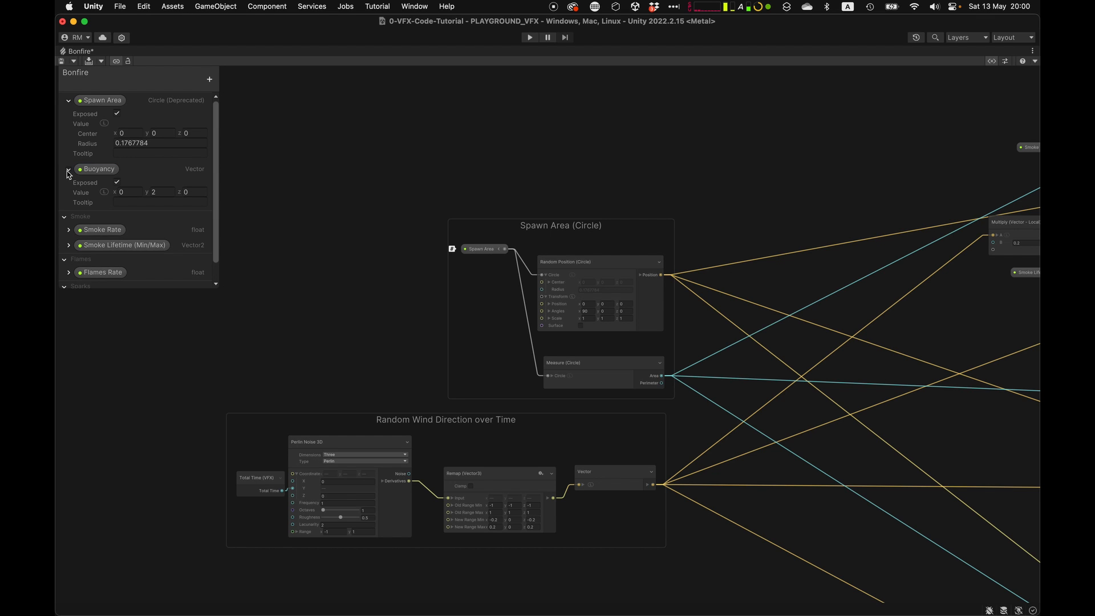
{"action": "left_click", "coordinate": [68, 169]}
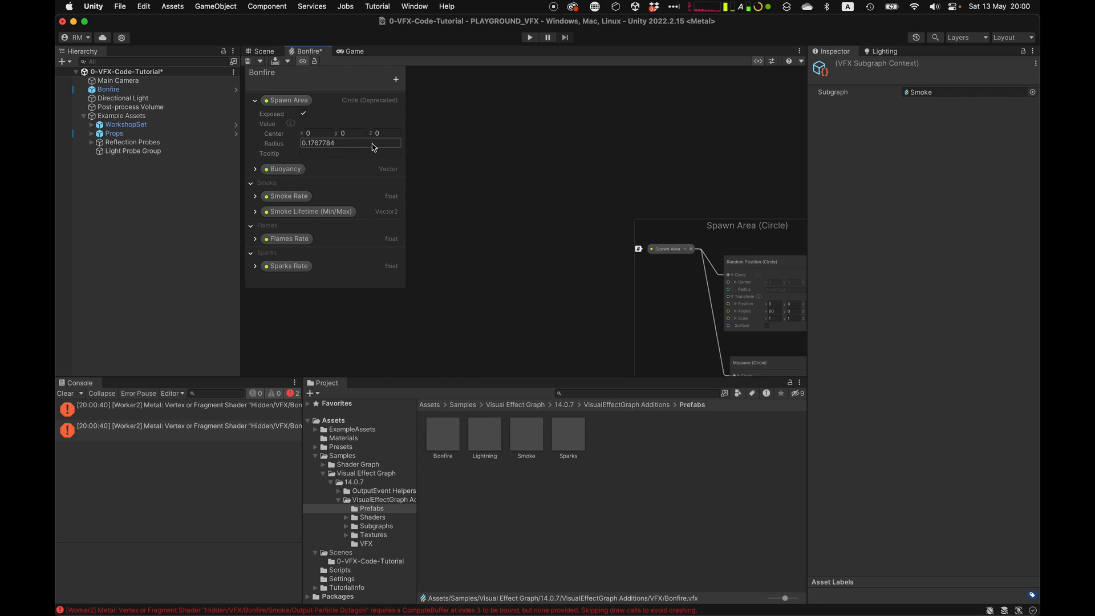
{"action": "left_click", "coordinate": [123, 98]}
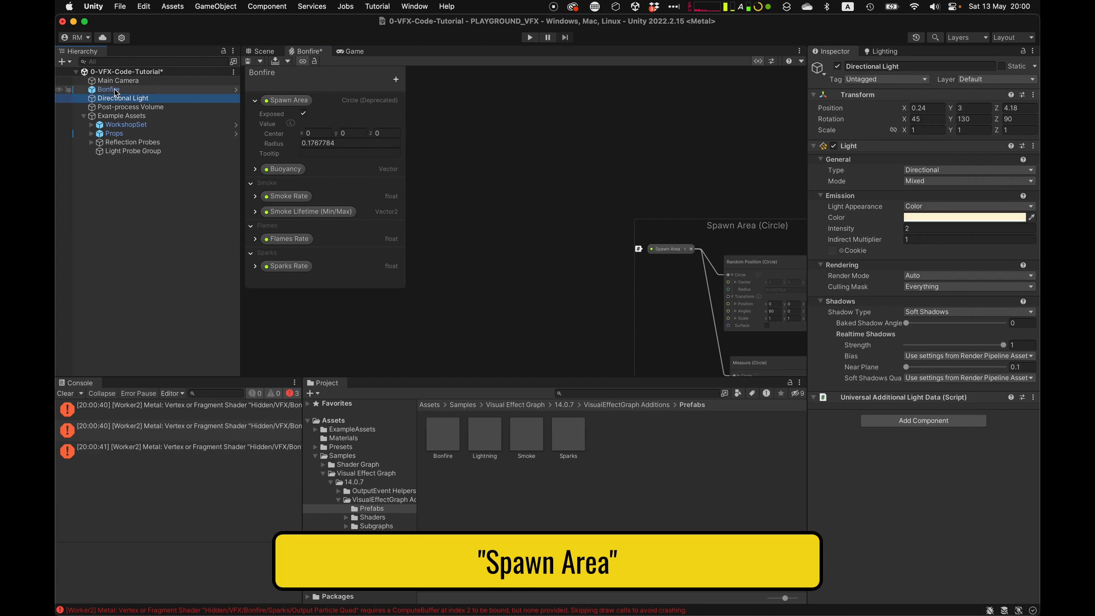
{"action": "left_click", "coordinate": [108, 89]}
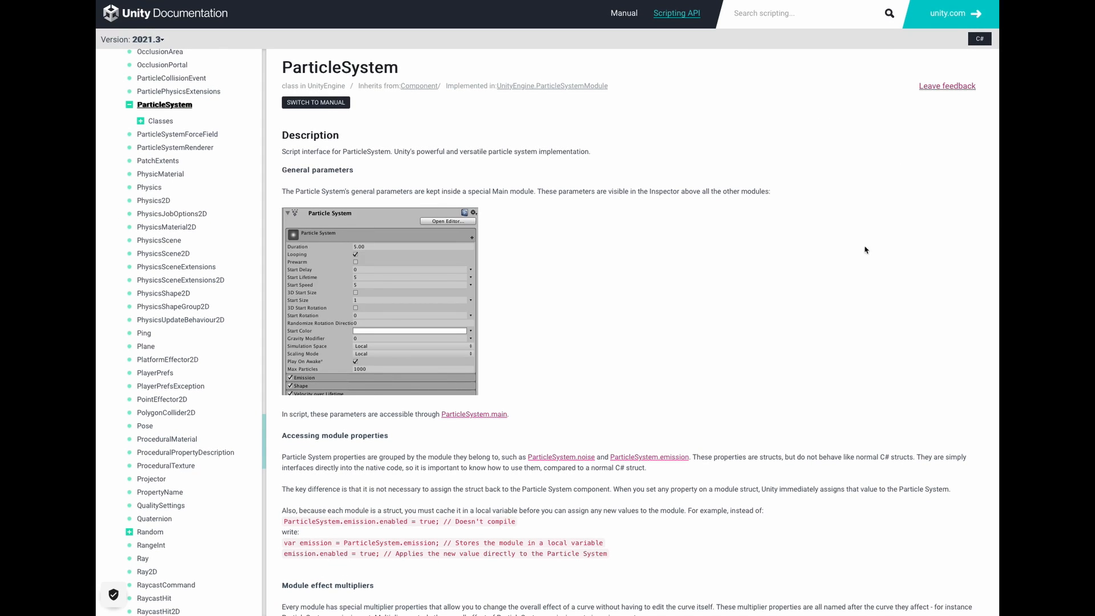
Step: Scroll the ParticleSystem reference page down to its module-access notes
{"action": "scroll", "scroll_direction": "down", "scroll_amount": 3}
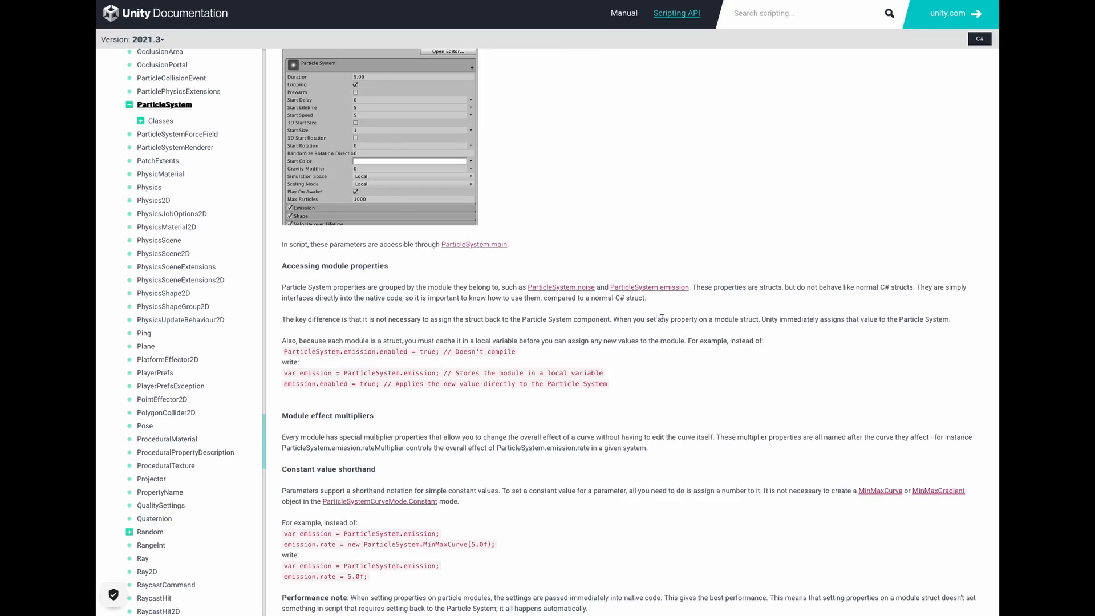